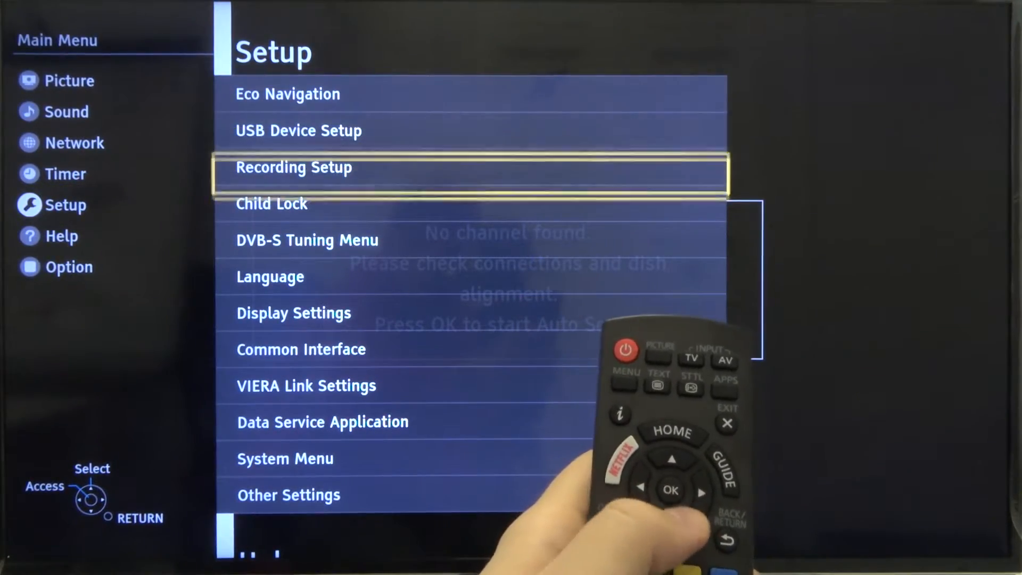
Close the Setup list, returning to the main menu over the home screen.
{"action": "key", "text": "down"}
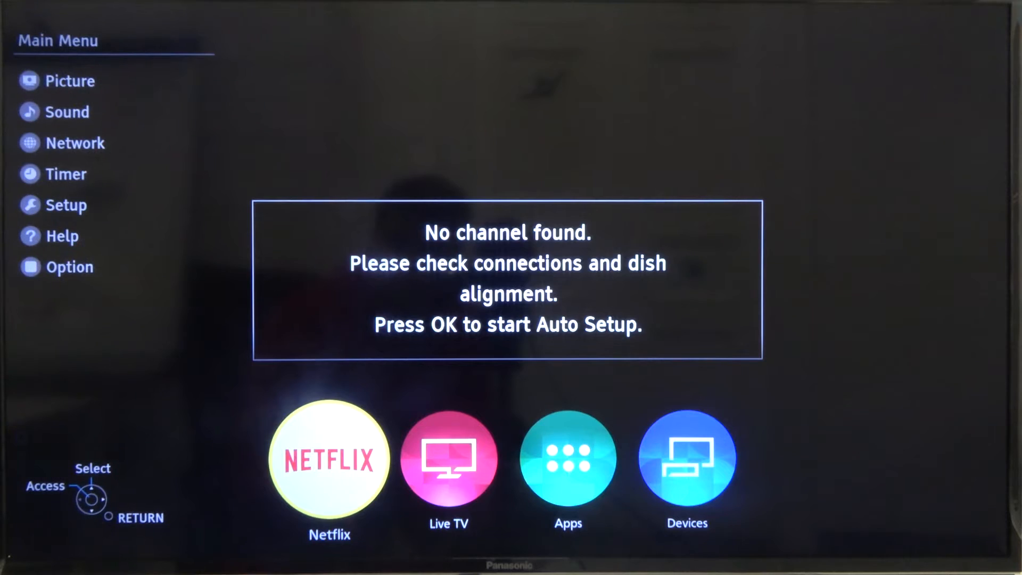
Set USB Keyboard Layout in Setup > System Menu to English(US).
{"action": "left_click", "coordinate": [65, 205]}
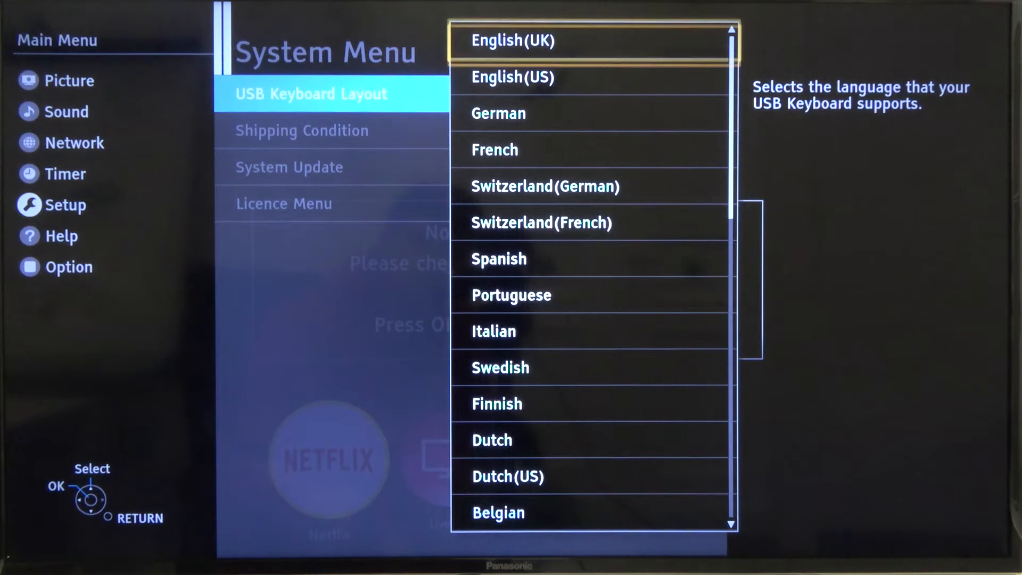
{"action": "left_click", "coordinate": [513, 76]}
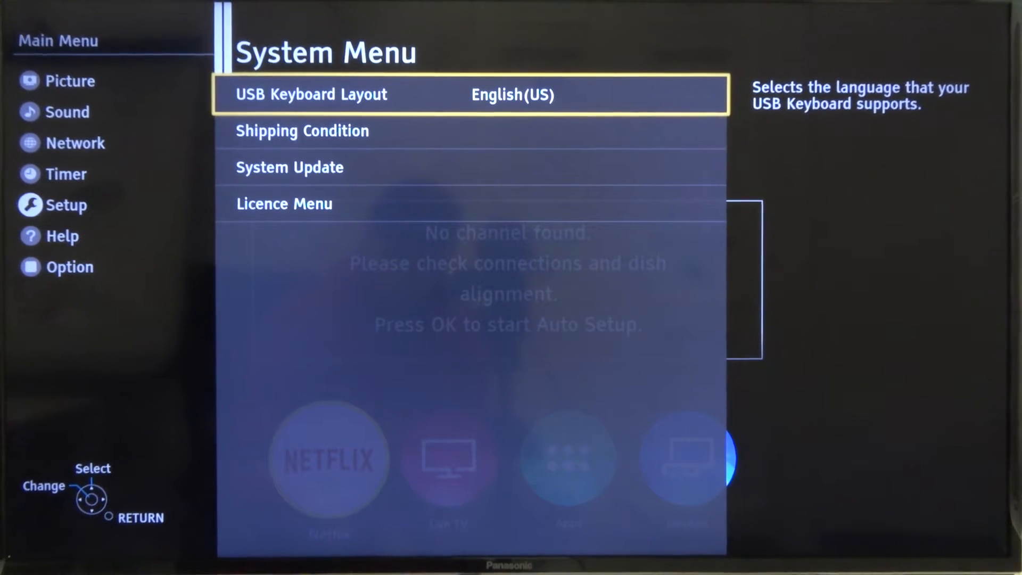